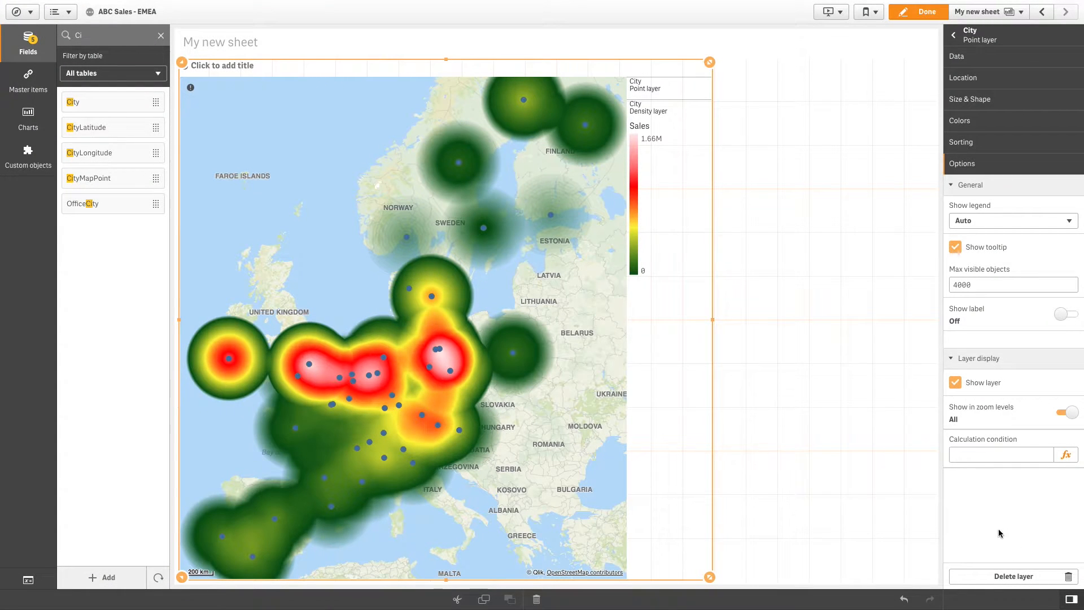
mouse_move(1021, 407)
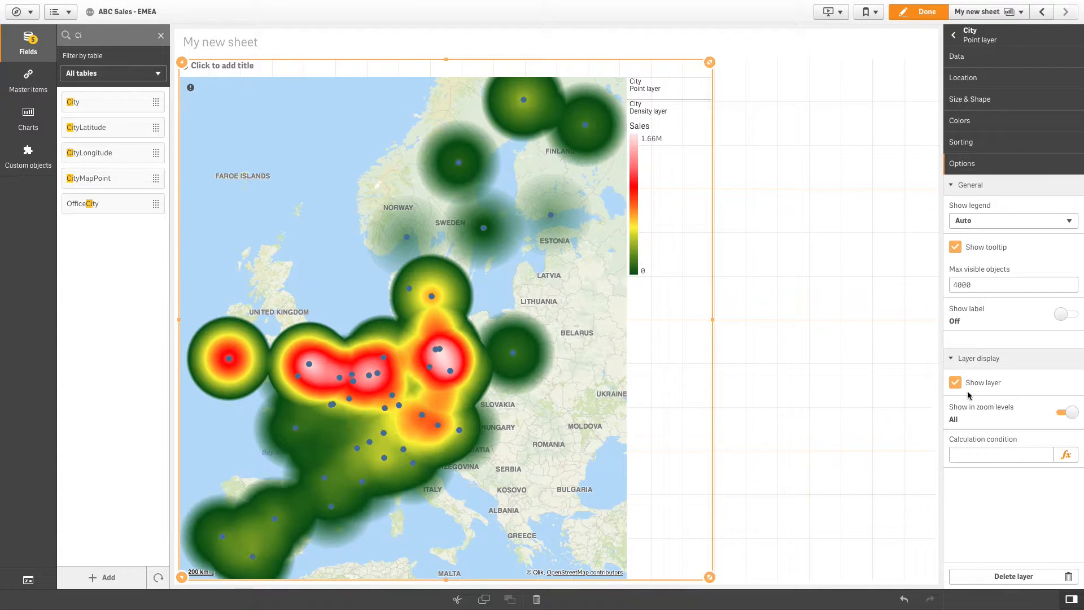
Hide the City point layer so only the sales density heat map shows on the Europe map
click(956, 383)
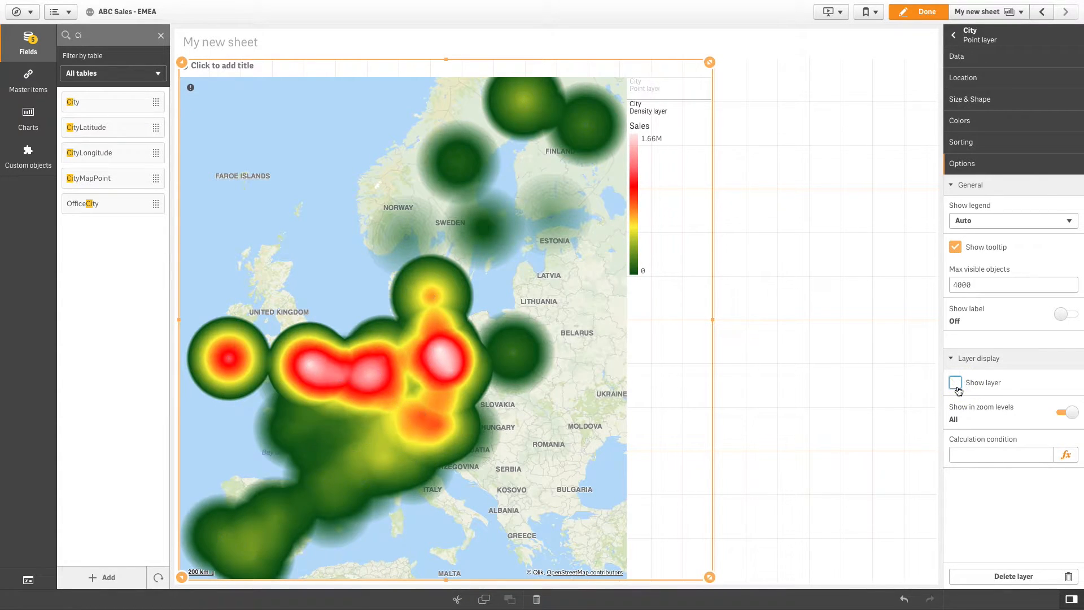
mouse_move(785, 375)
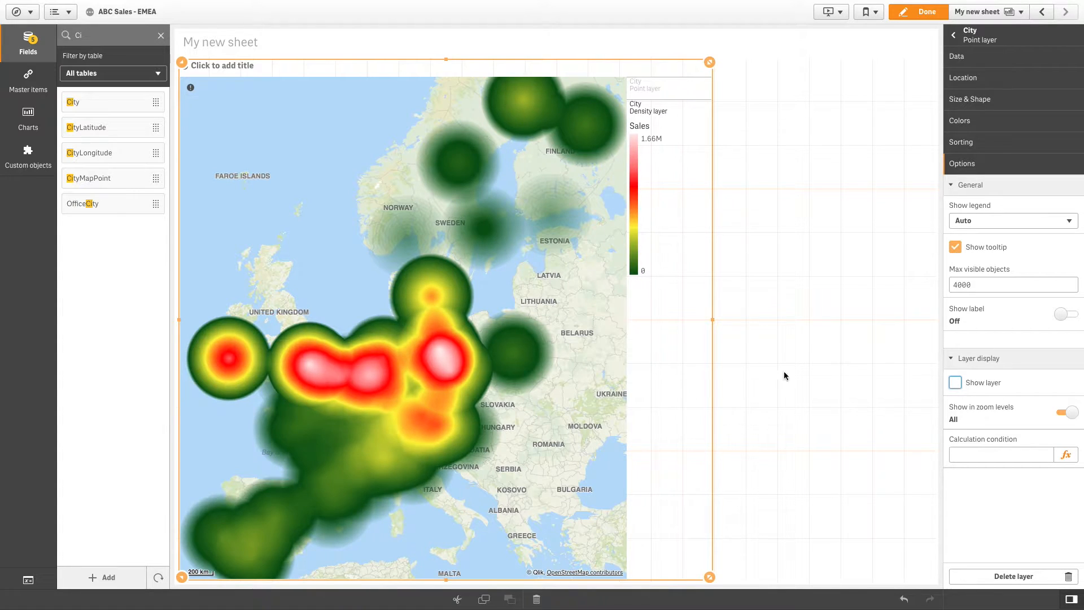
mouse_move(467, 489)
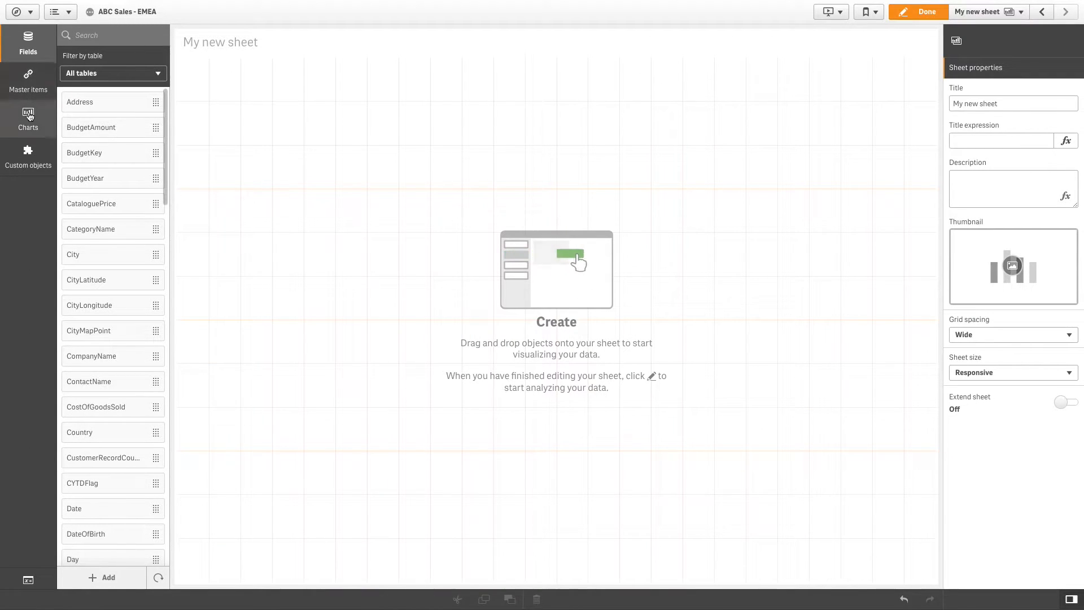
Place a map chart on the sheet and add the City field as a point layer
click(27, 119)
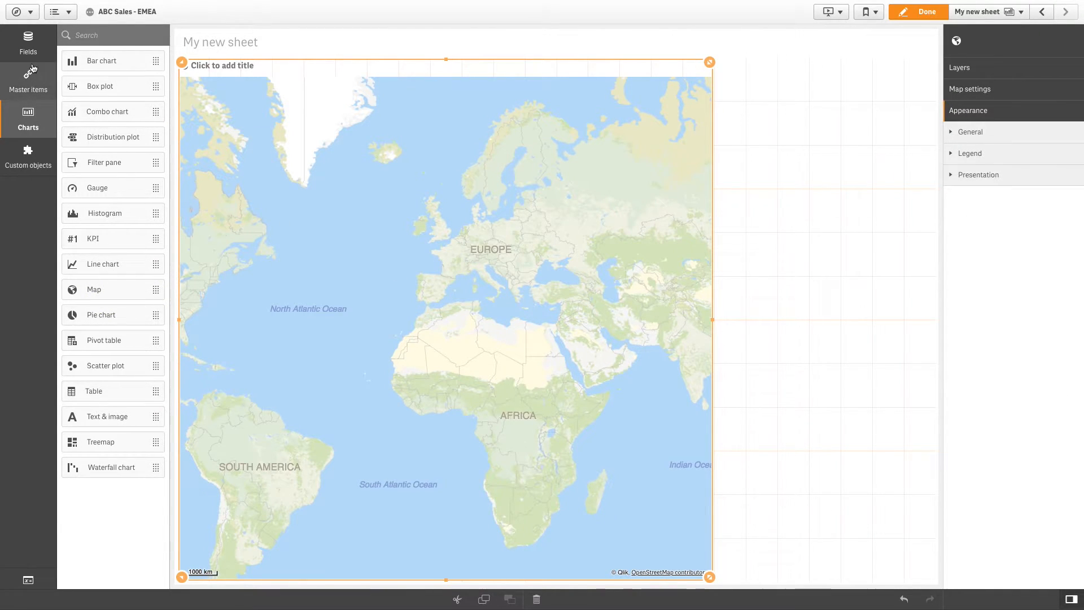
click(27, 42)
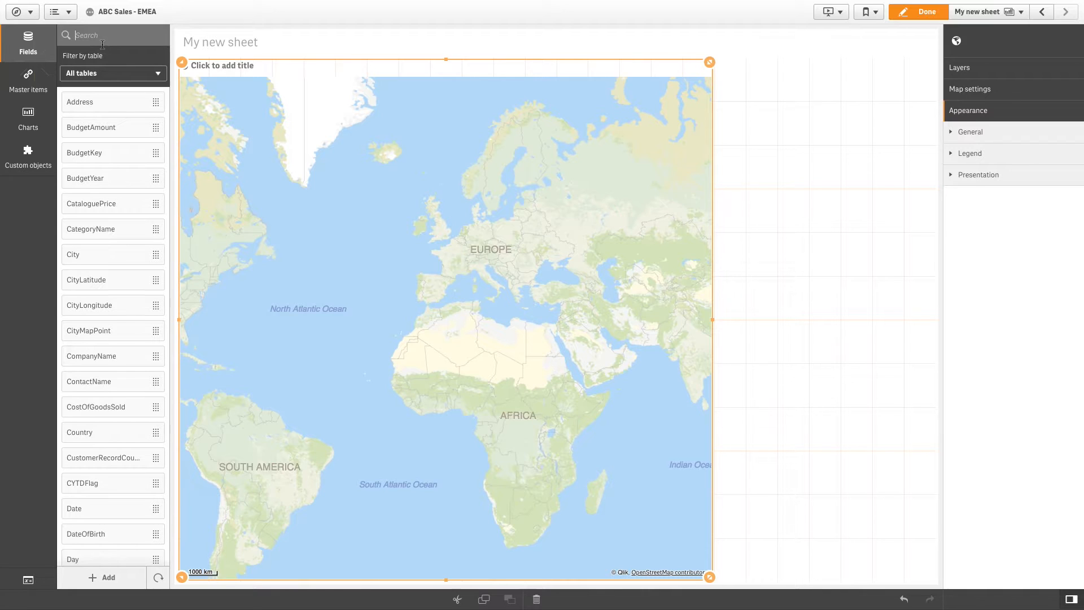
text(Ci)
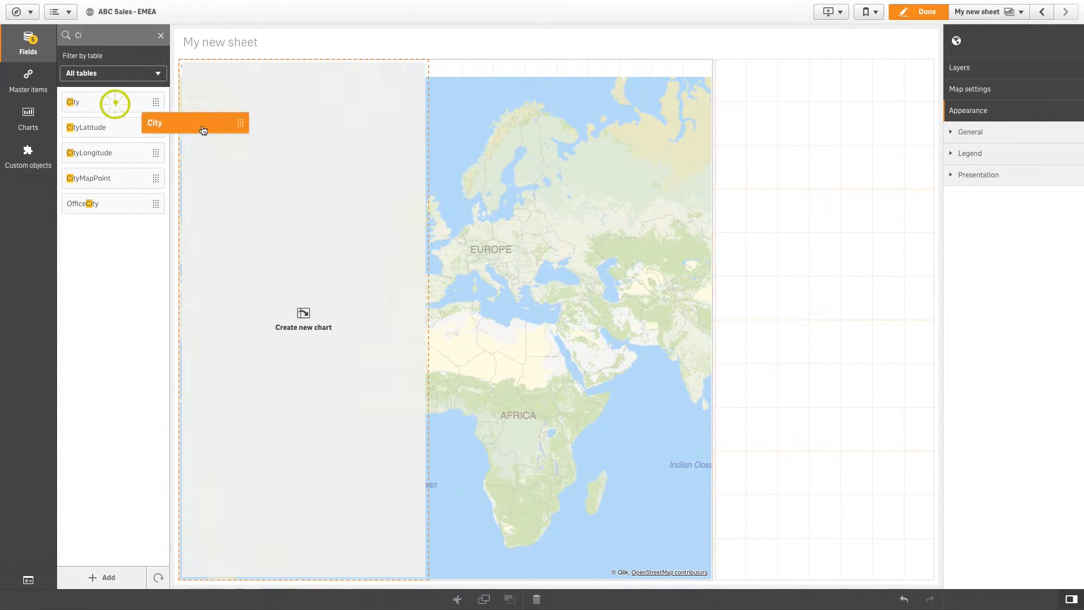
drag(114, 101, 411, 307)
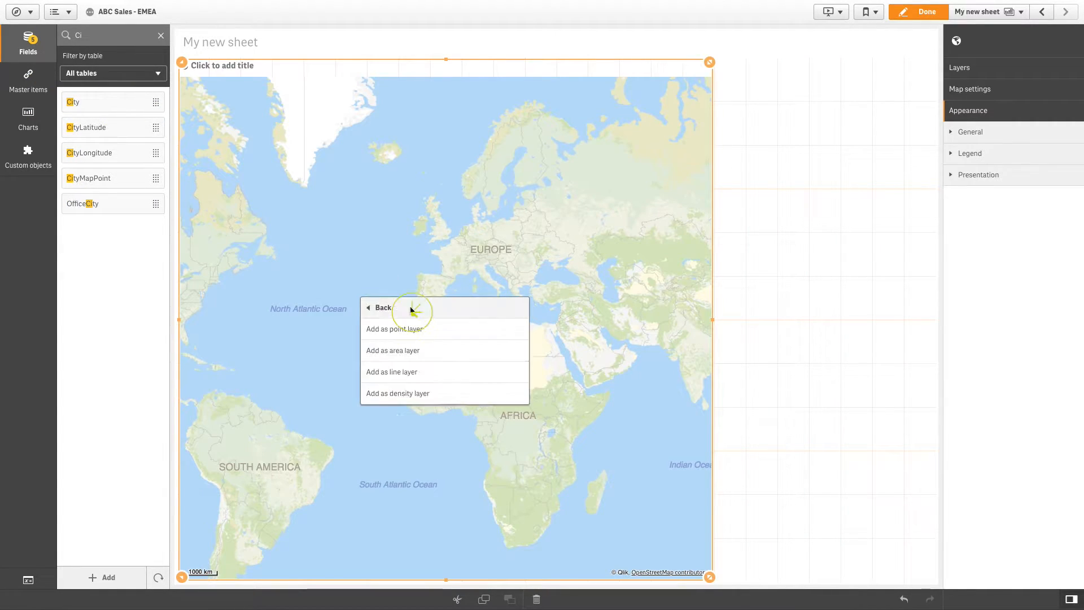
click(394, 329)
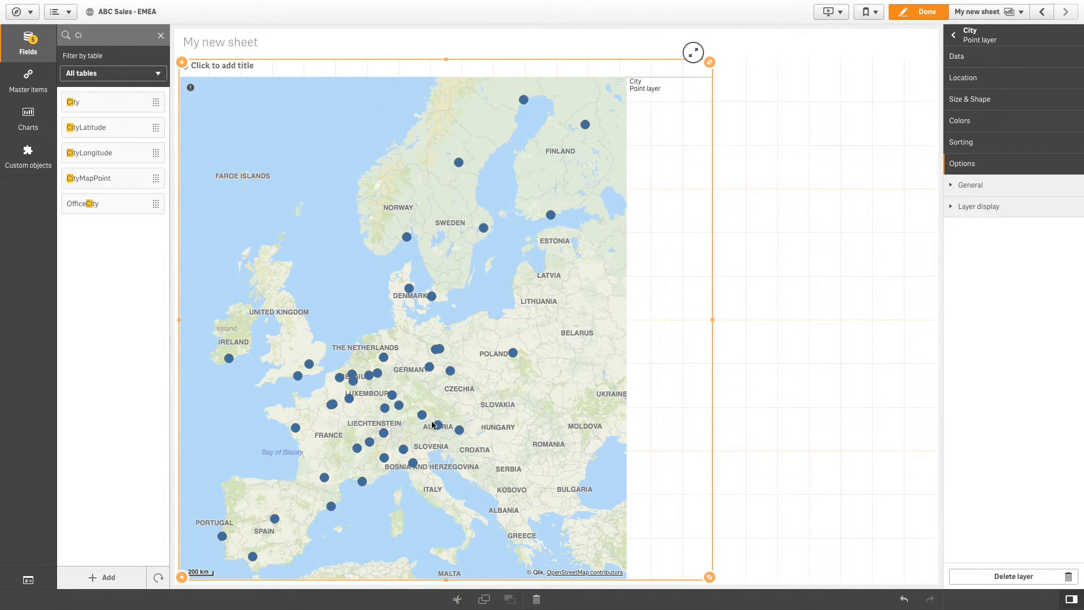
Reduce the City point layer's bubble size in Size & Shape
click(969, 99)
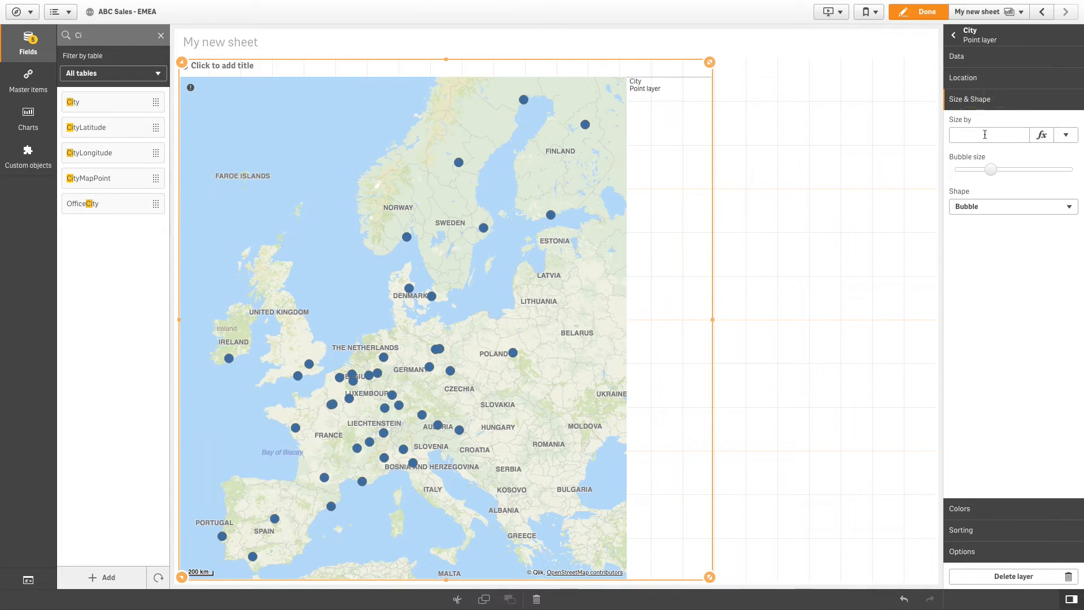
drag(991, 170, 977, 169)
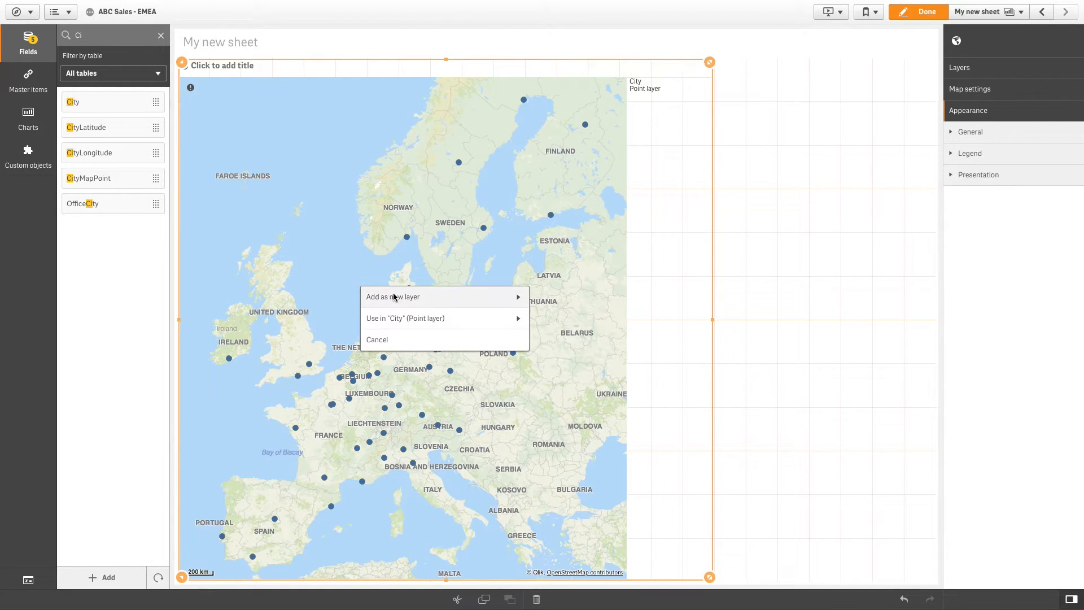
Add City as a density layer and widen its influence radius to 68 px
click(391, 297)
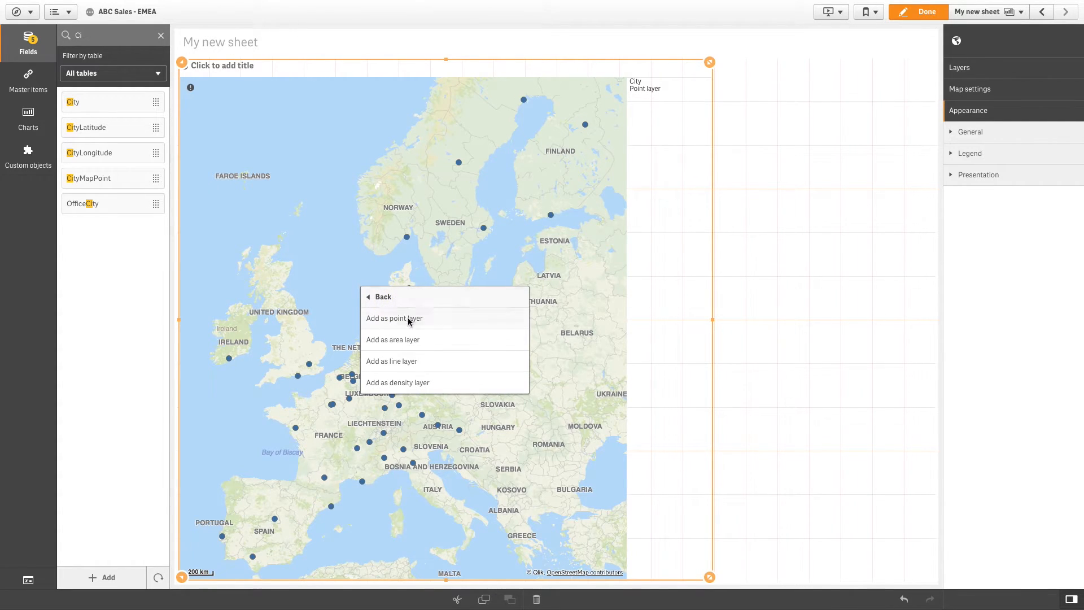
click(398, 383)
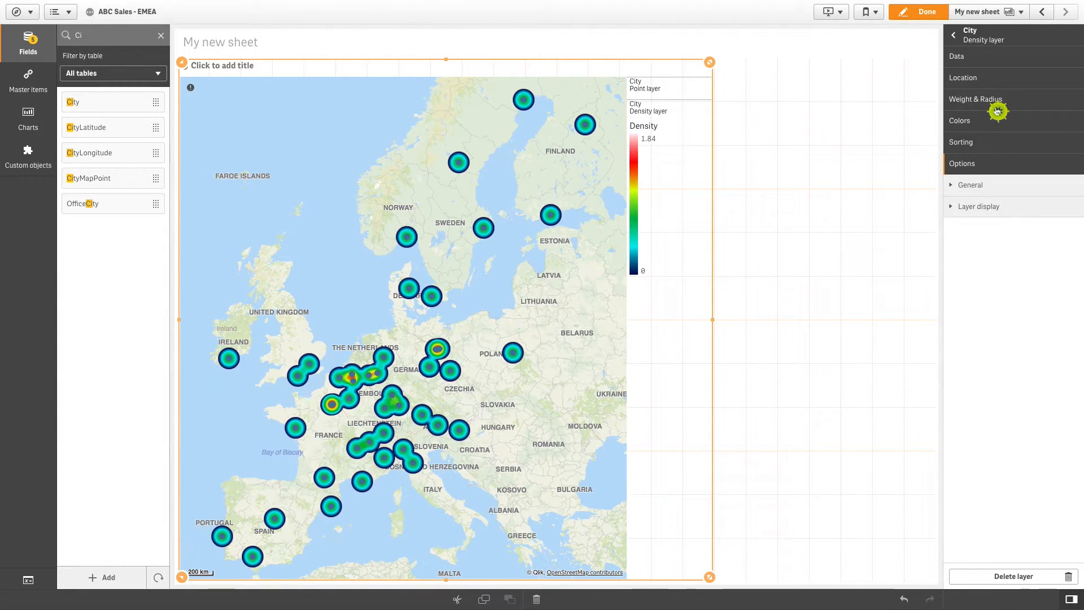
click(974, 100)
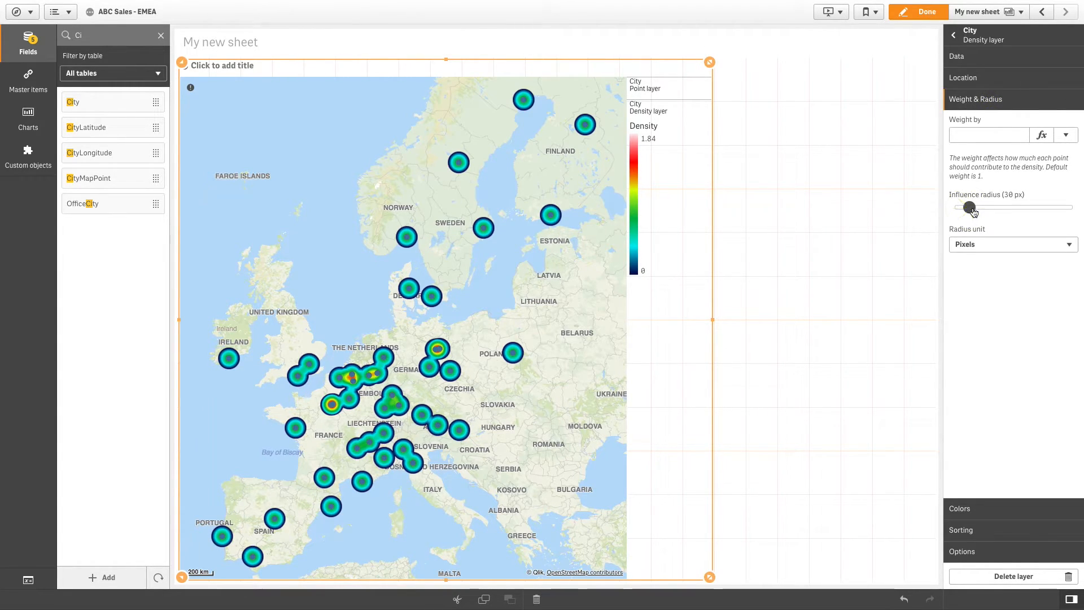
drag(967, 208, 984, 208)
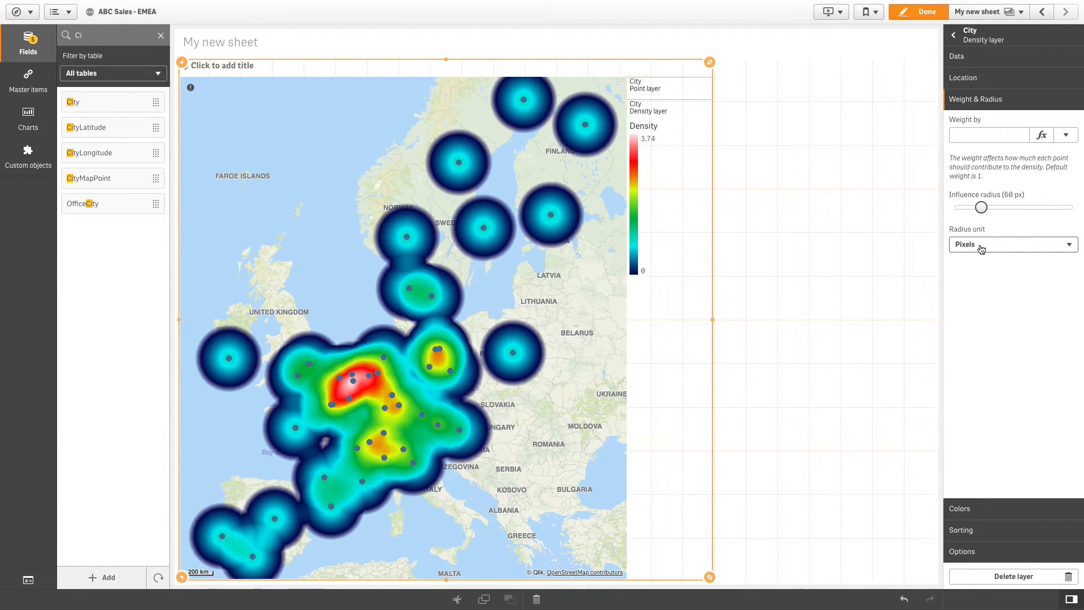
Measure the density influence radius in meters and enlarge it to 500 km
click(1009, 244)
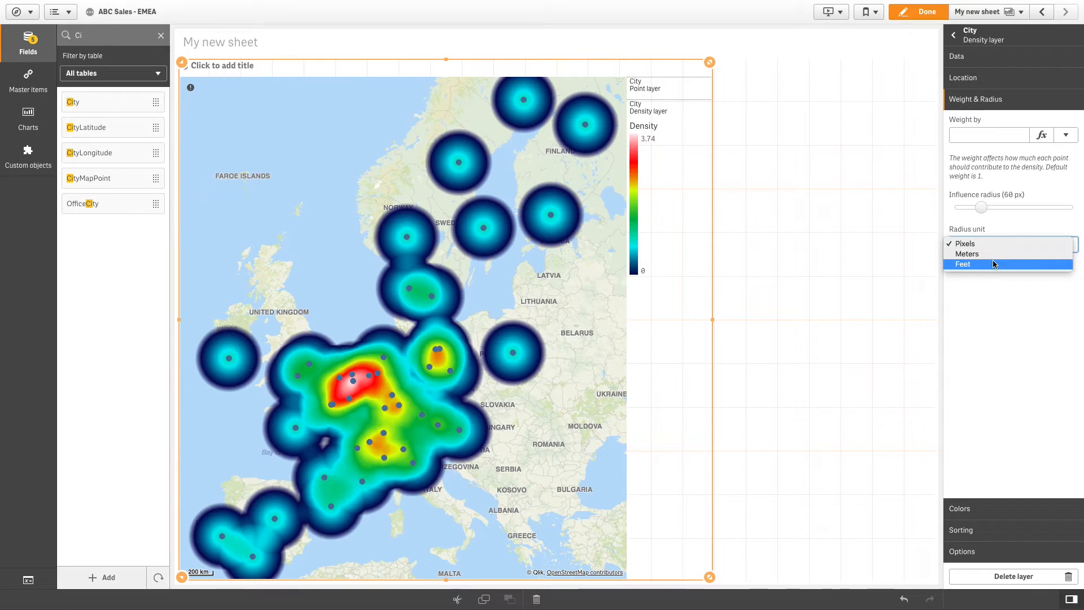
click(966, 254)
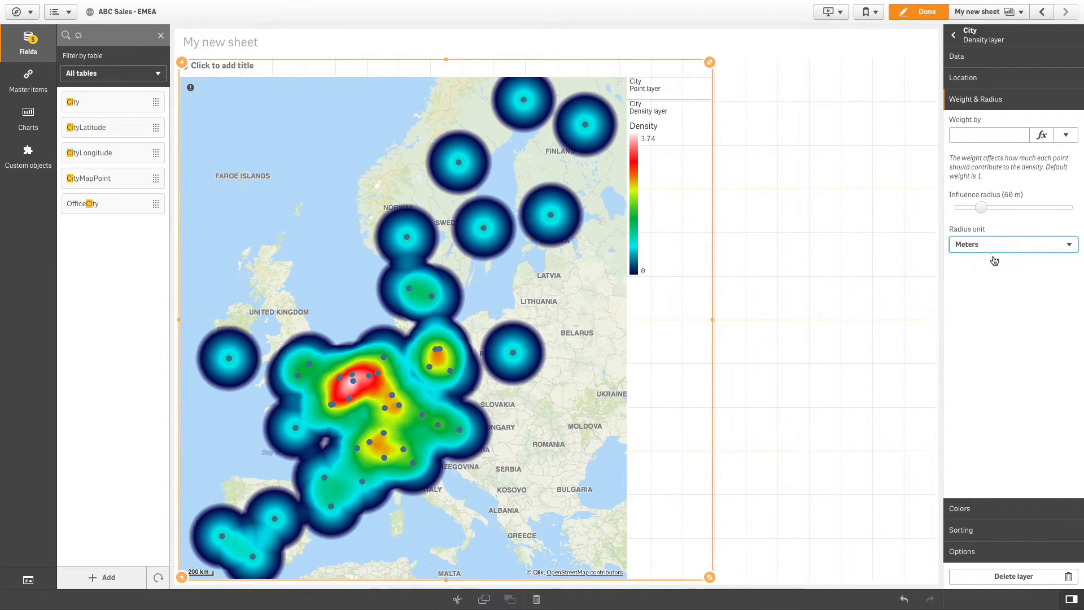
drag(980, 208, 957, 208)
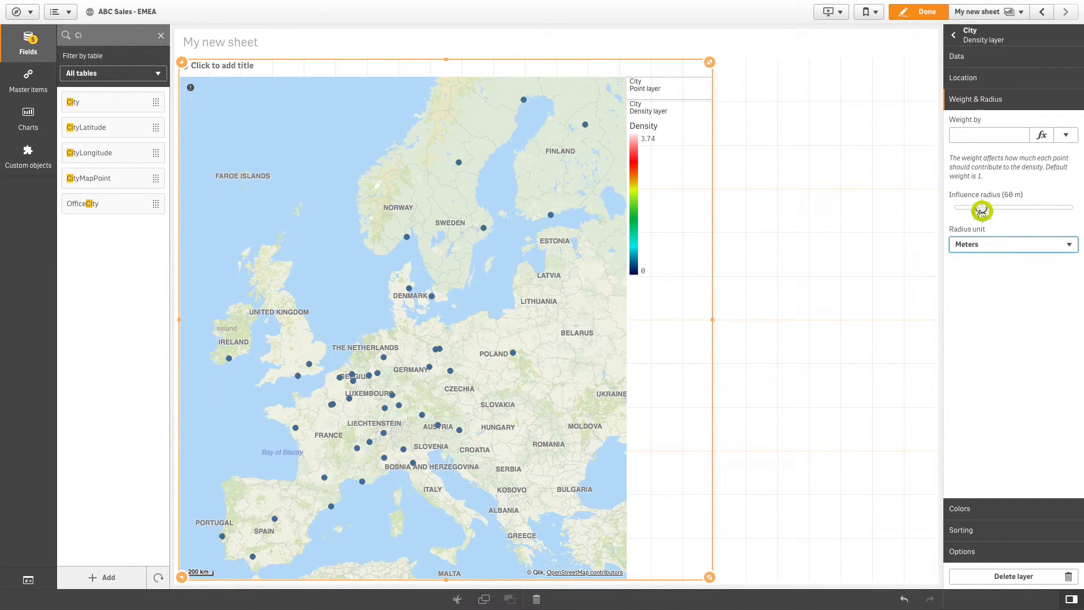
drag(960, 207, 1056, 207)
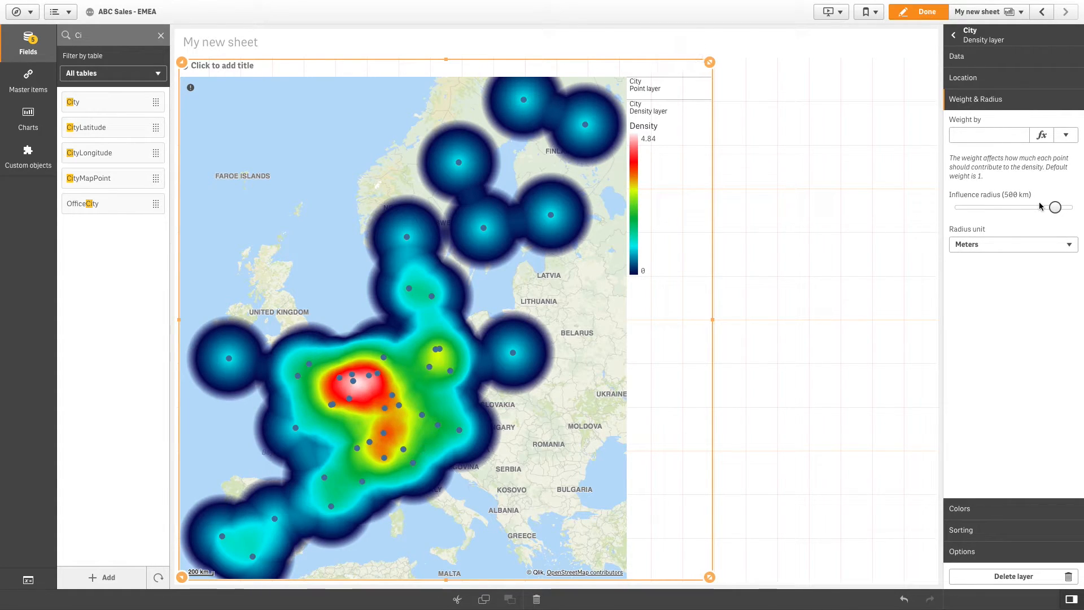
Weight the City density layer by the Sales measure instead of point counts
click(1066, 135)
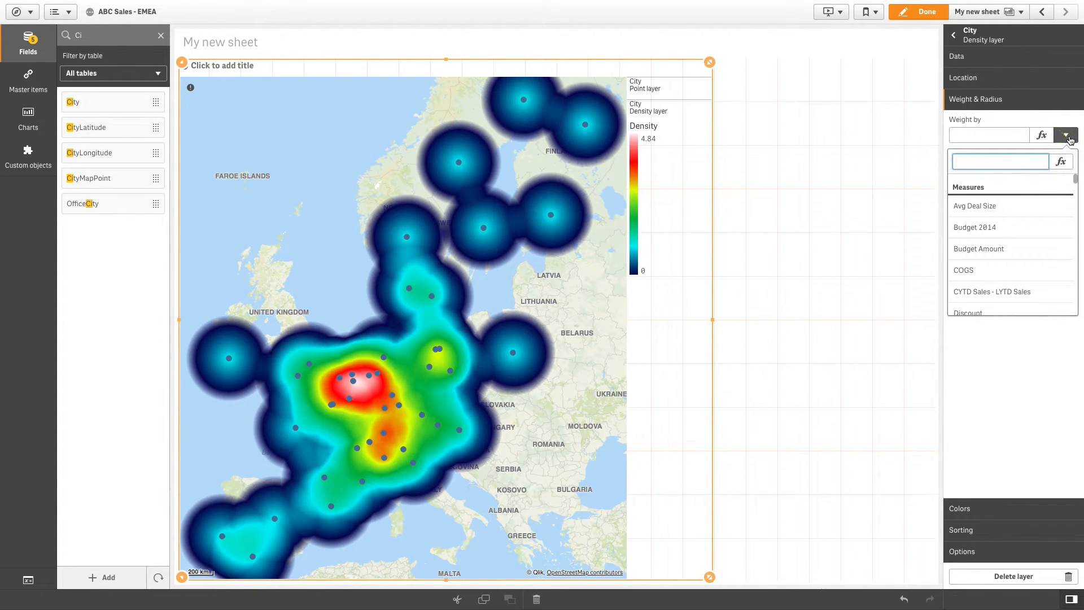
text(Sale)
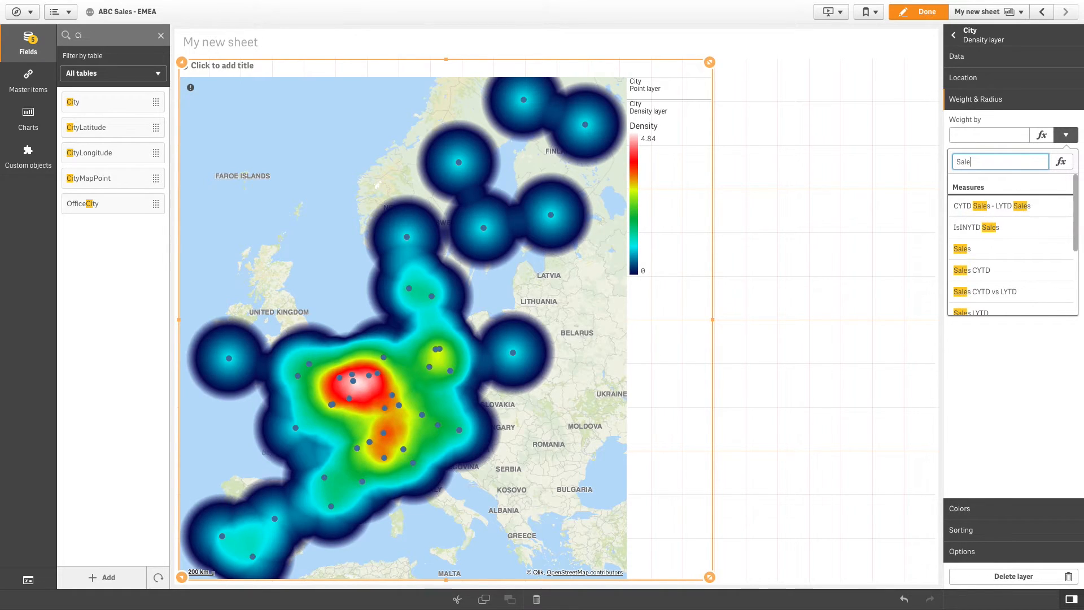
click(961, 248)
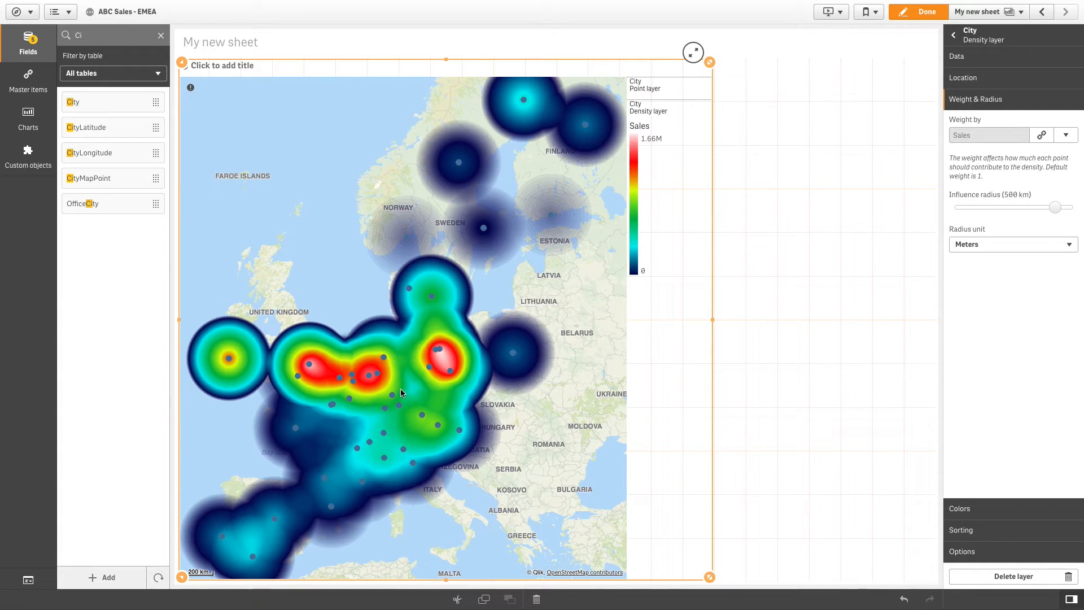
mouse_move(434, 442)
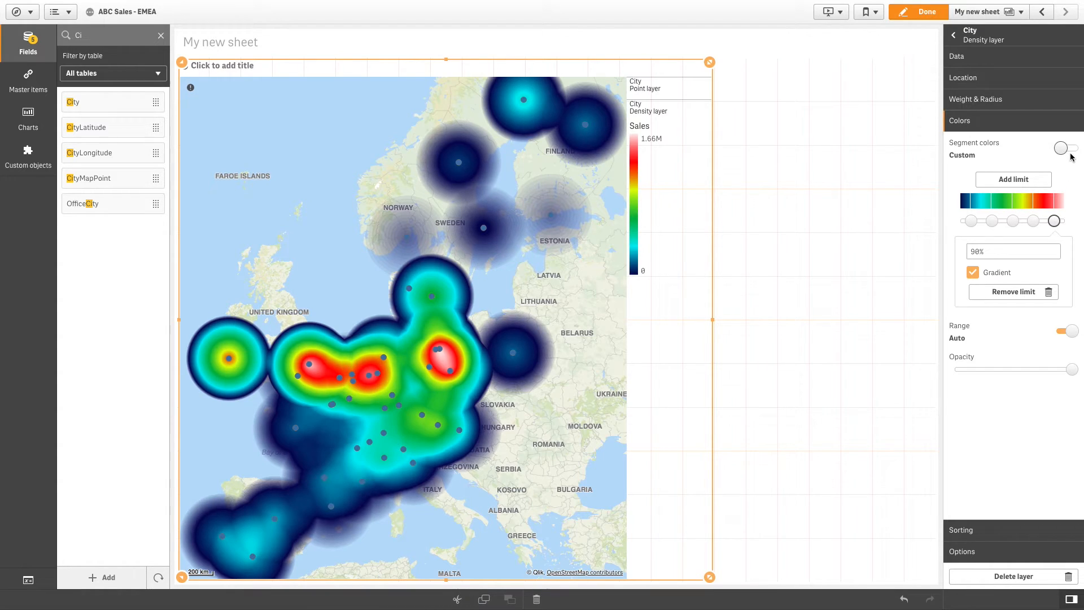
Toggle segment colours Auto then back to Custom and remove the 30% and 10% limits
click(1065, 148)
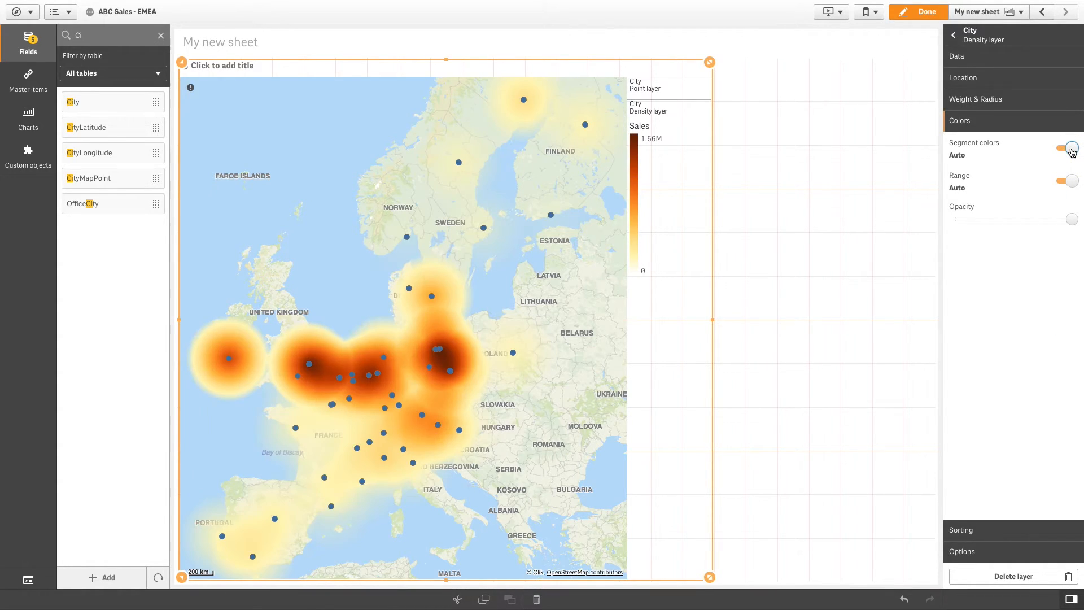
click(1067, 148)
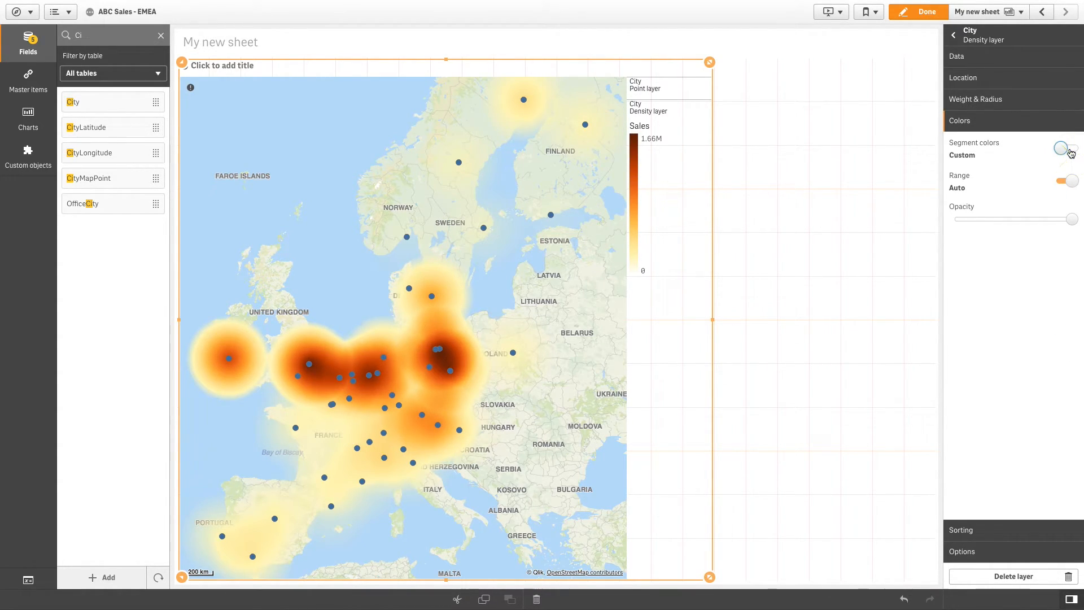
click(1064, 147)
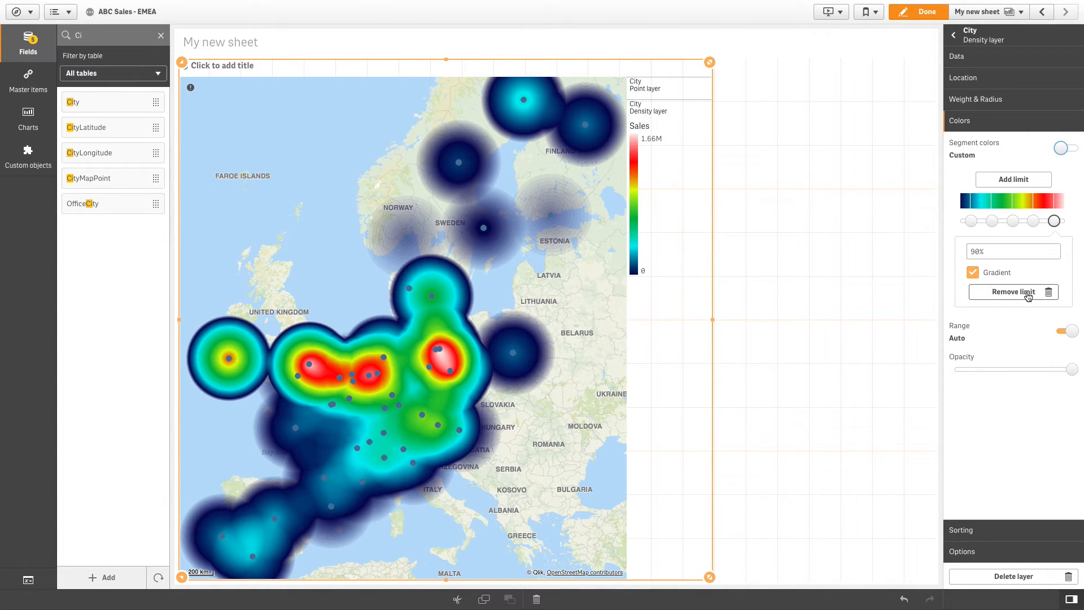
mouse_move(1009, 226)
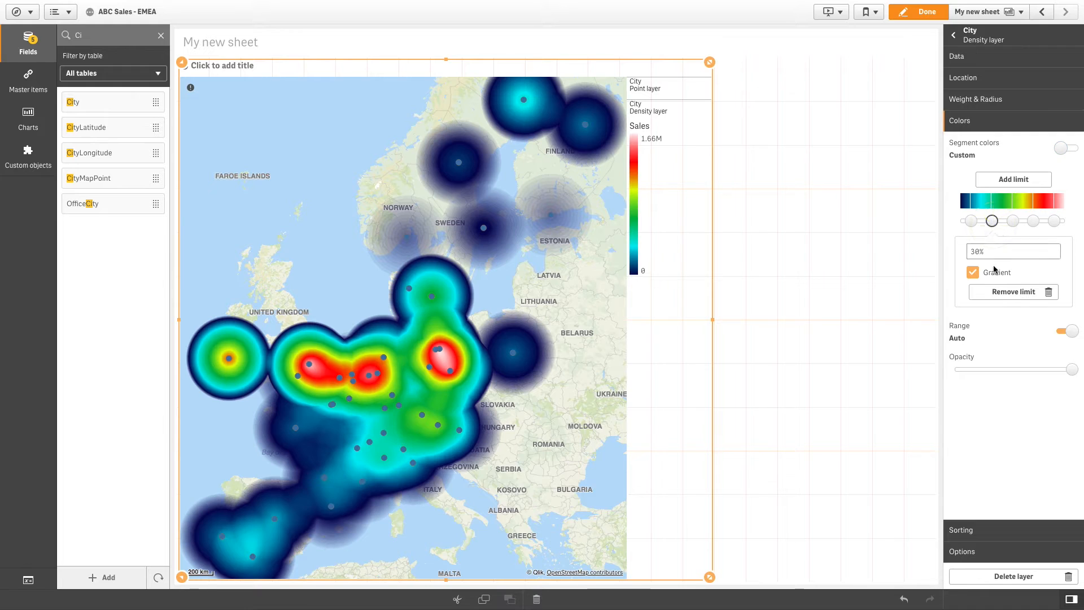
drag(991, 220, 972, 220)
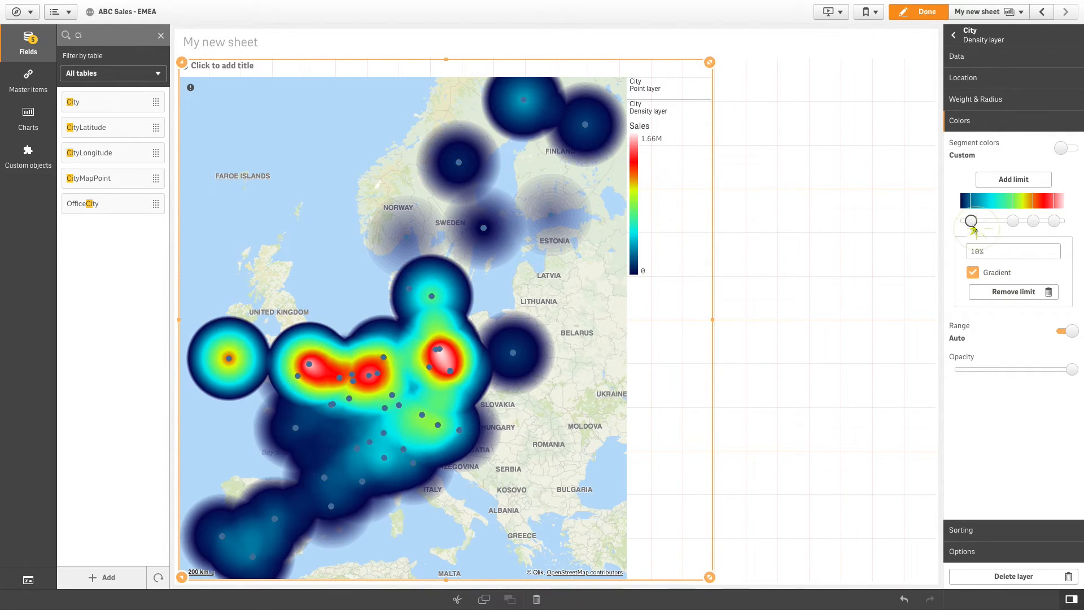
drag(971, 222, 971, 208)
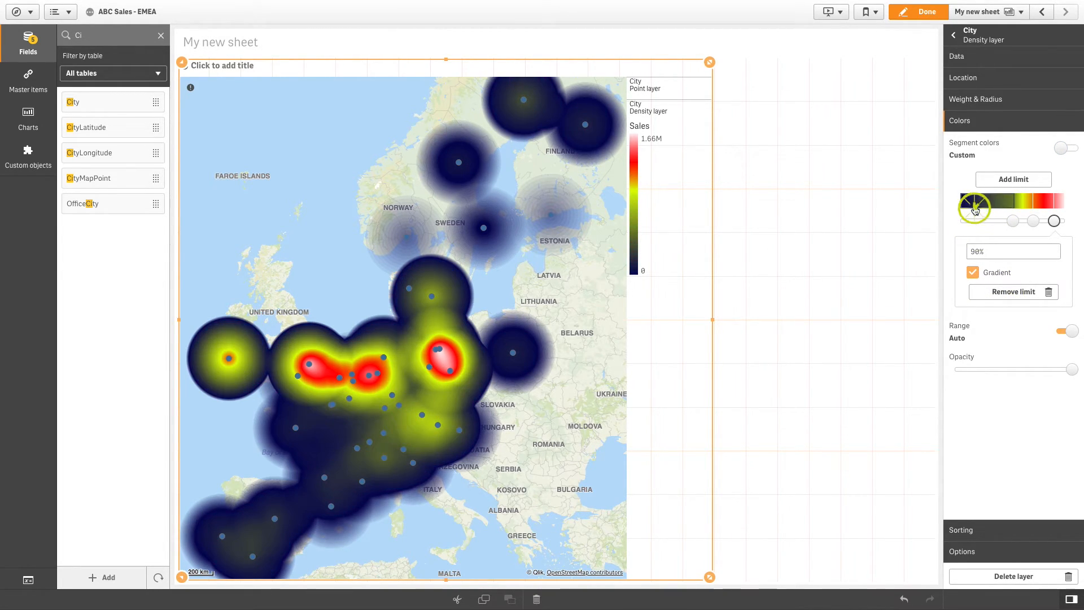
Colour the lowest segment dark green and a middle segment yellow (#DCFC05)
click(974, 205)
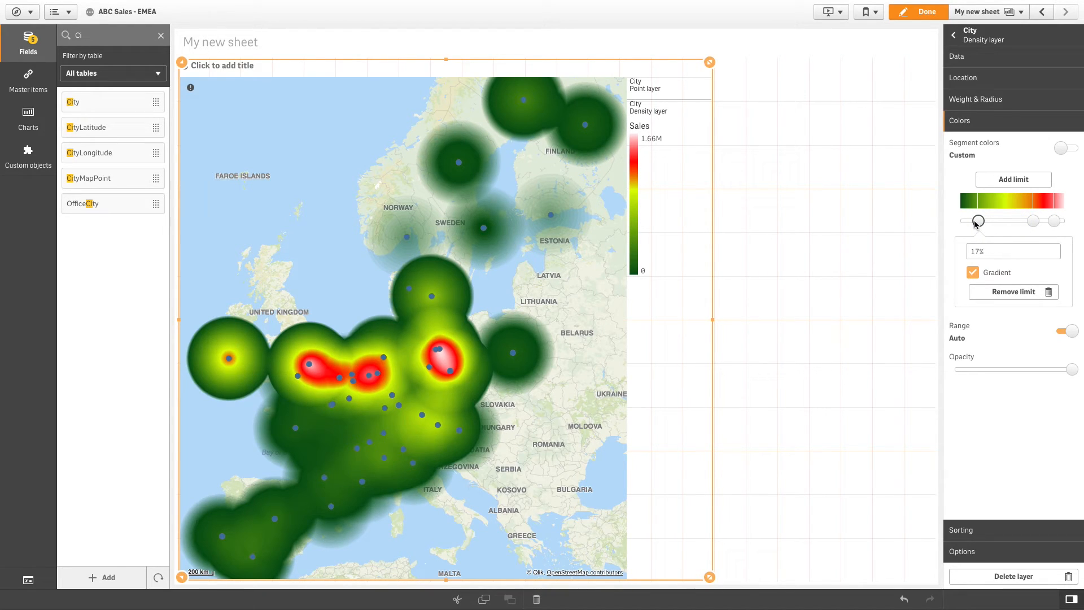
drag(978, 220, 1024, 221)
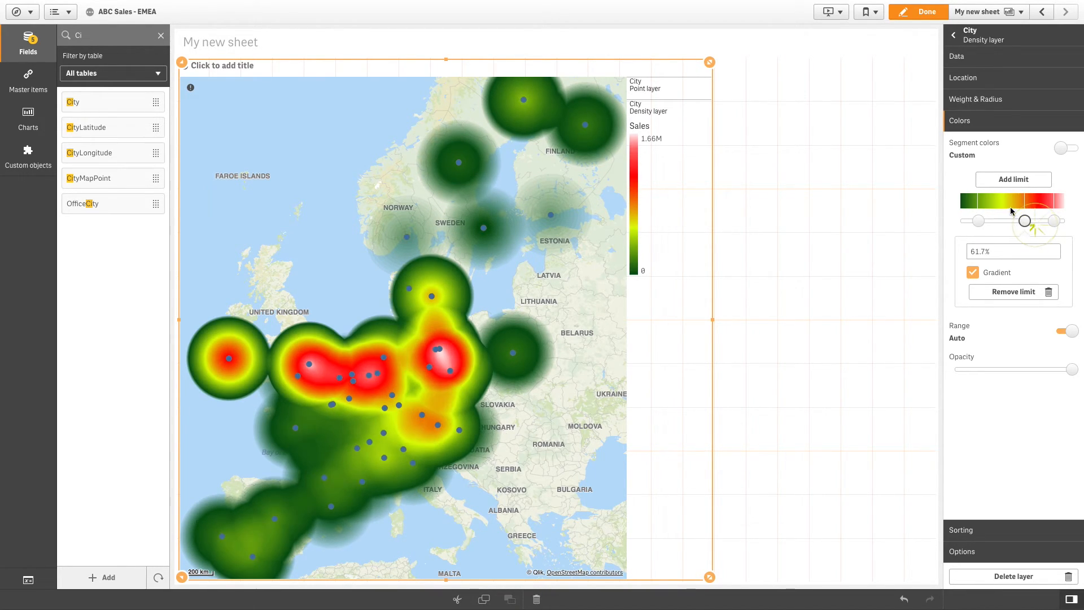
click(1024, 220)
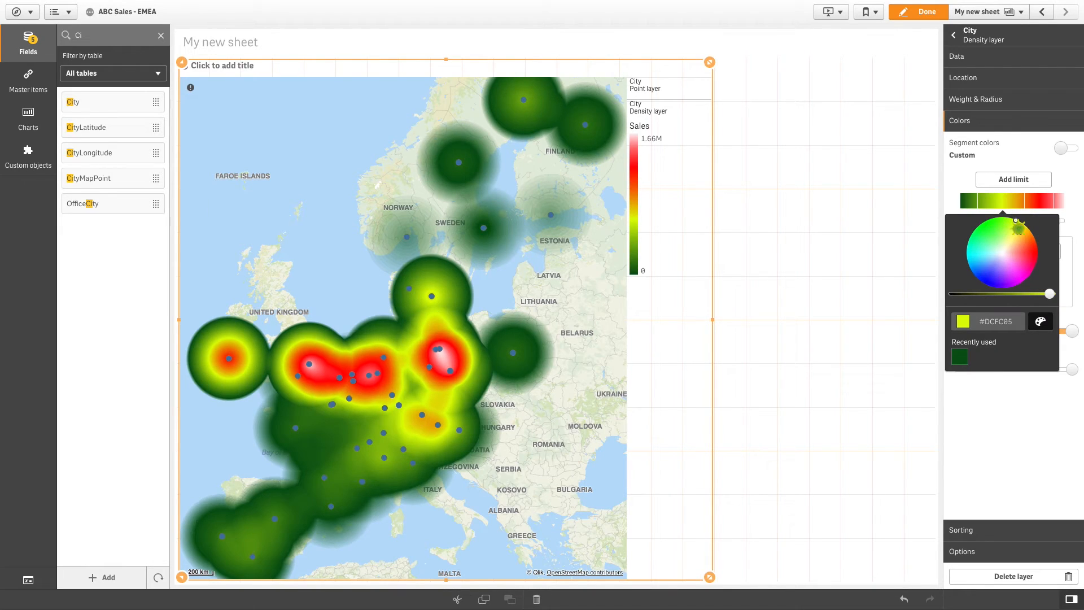
click(1049, 220)
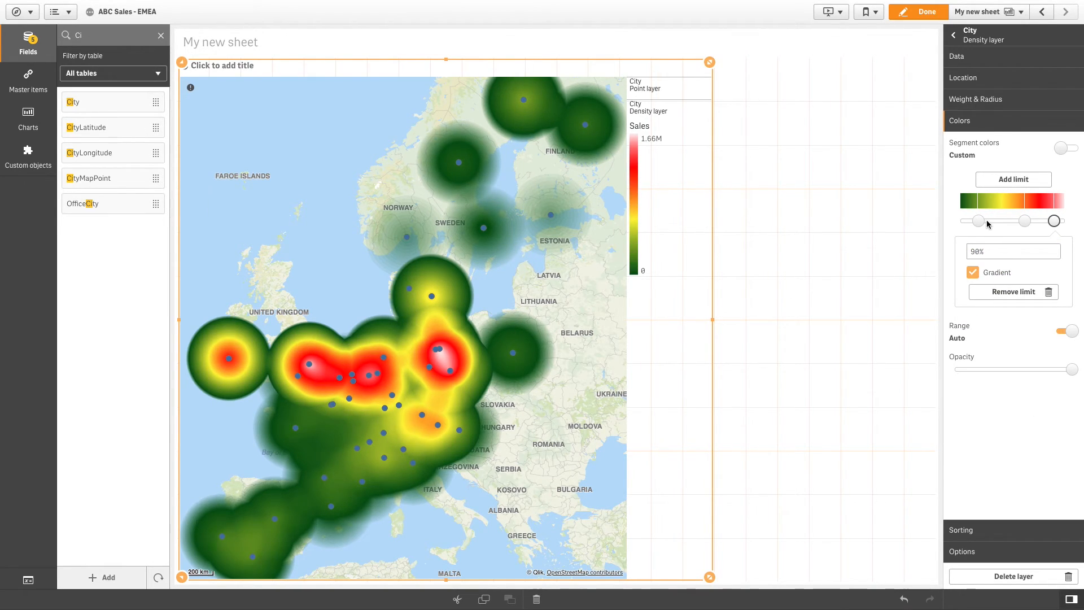
Rebalance the colour limits to about 47% and 75.5% for the green-yellow-red gradient
drag(1024, 220, 1008, 221)
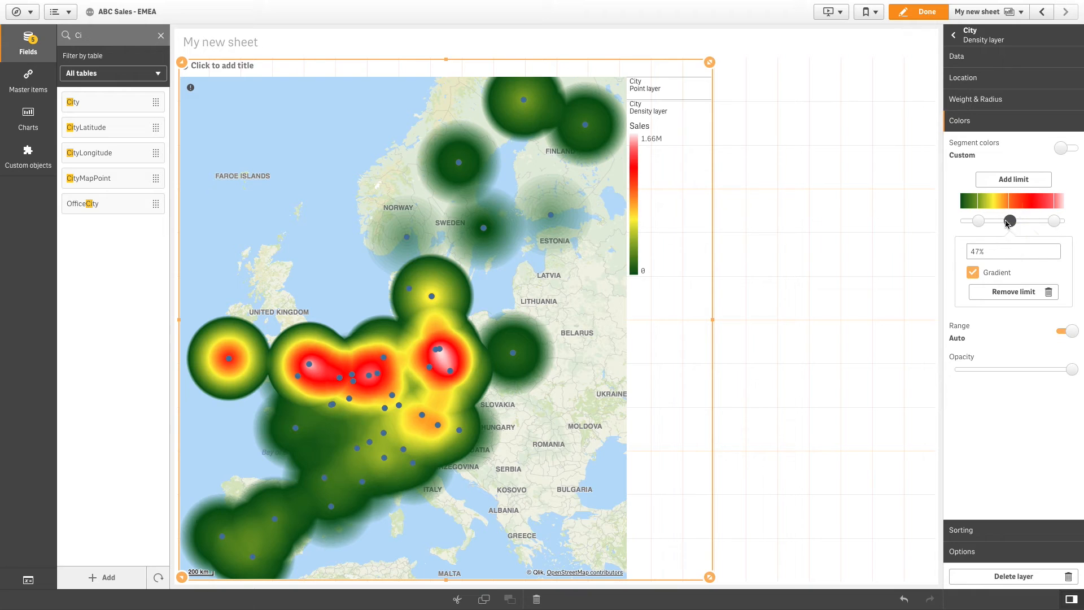
drag(1007, 220, 1035, 220)
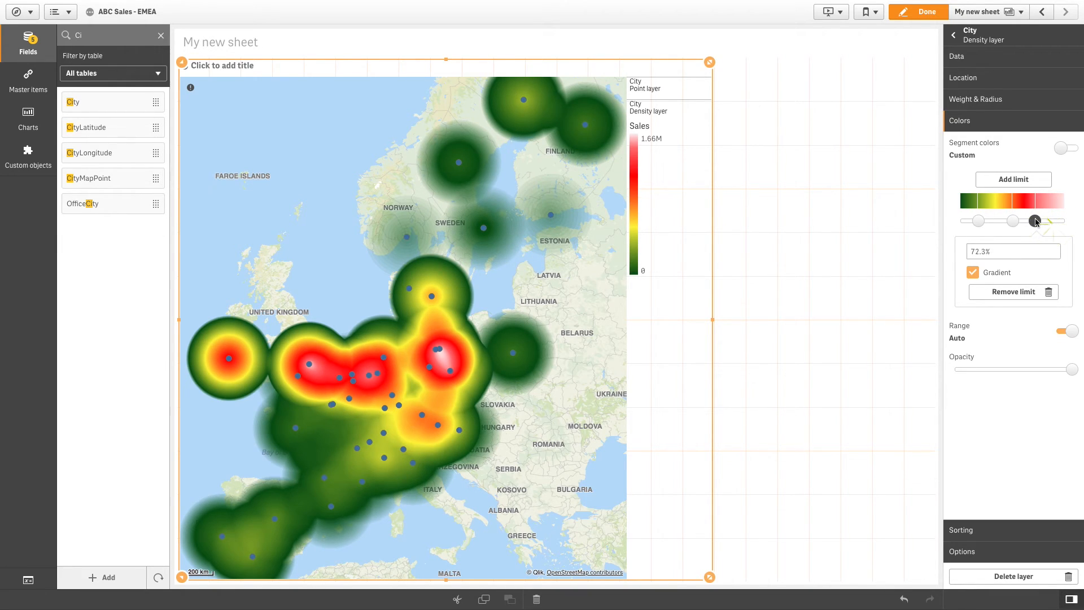
drag(1034, 220, 1056, 220)
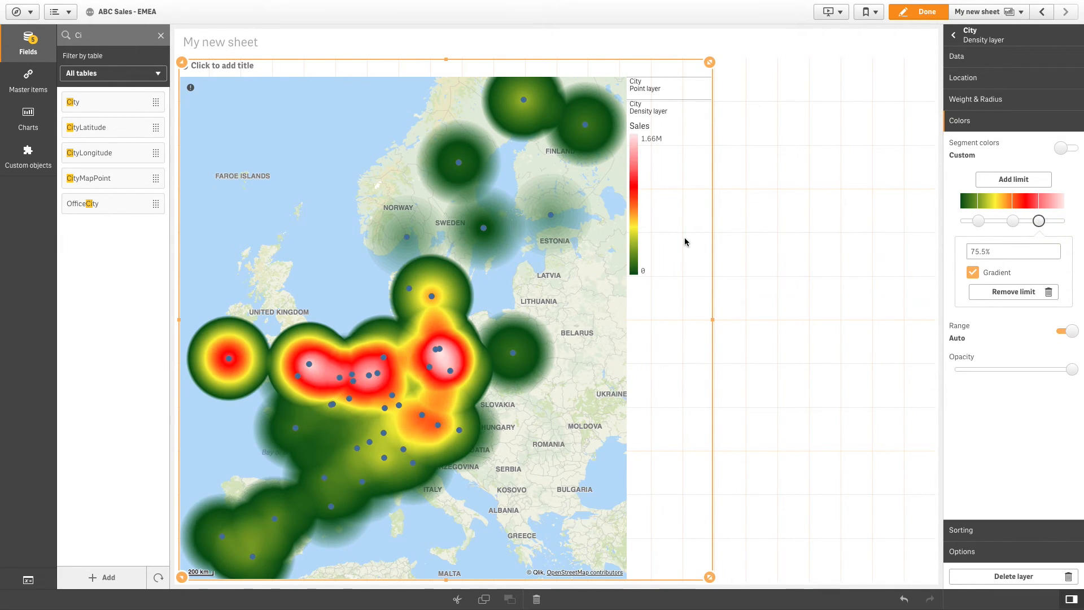
mouse_move(424, 380)
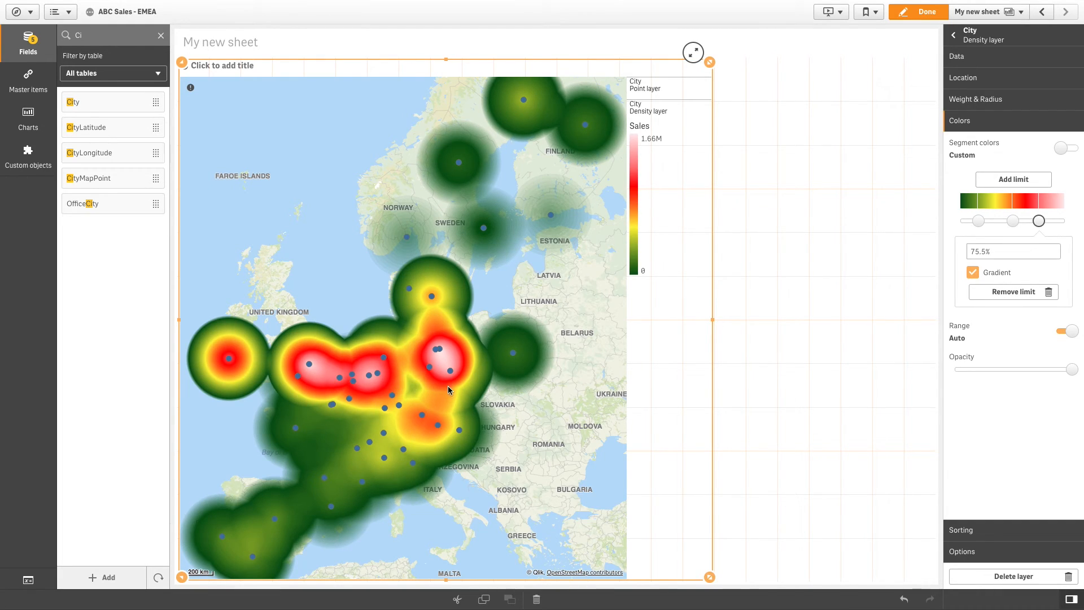
mouse_move(464, 407)
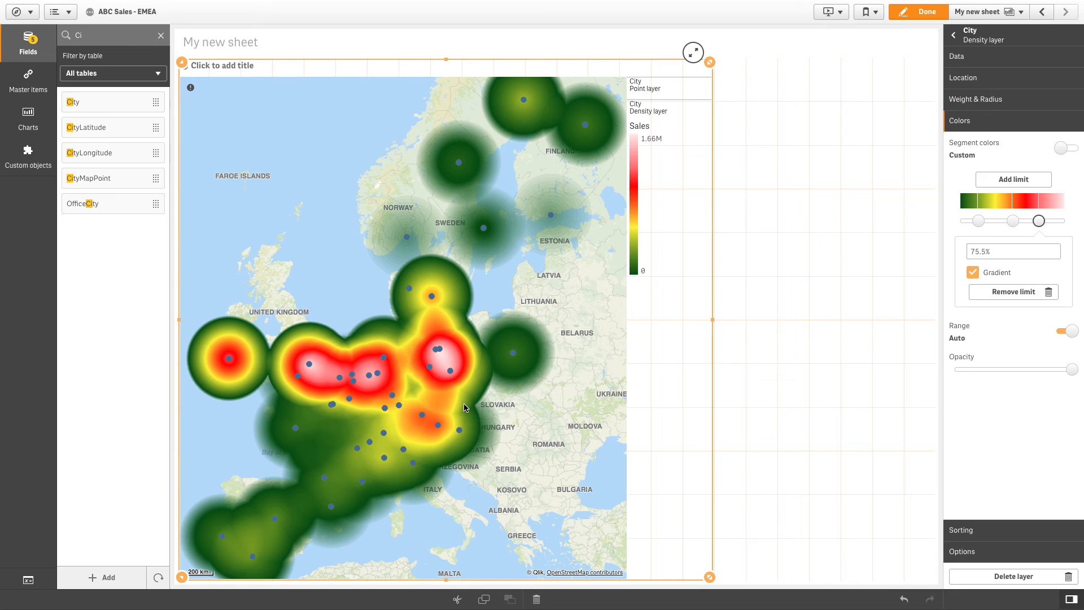